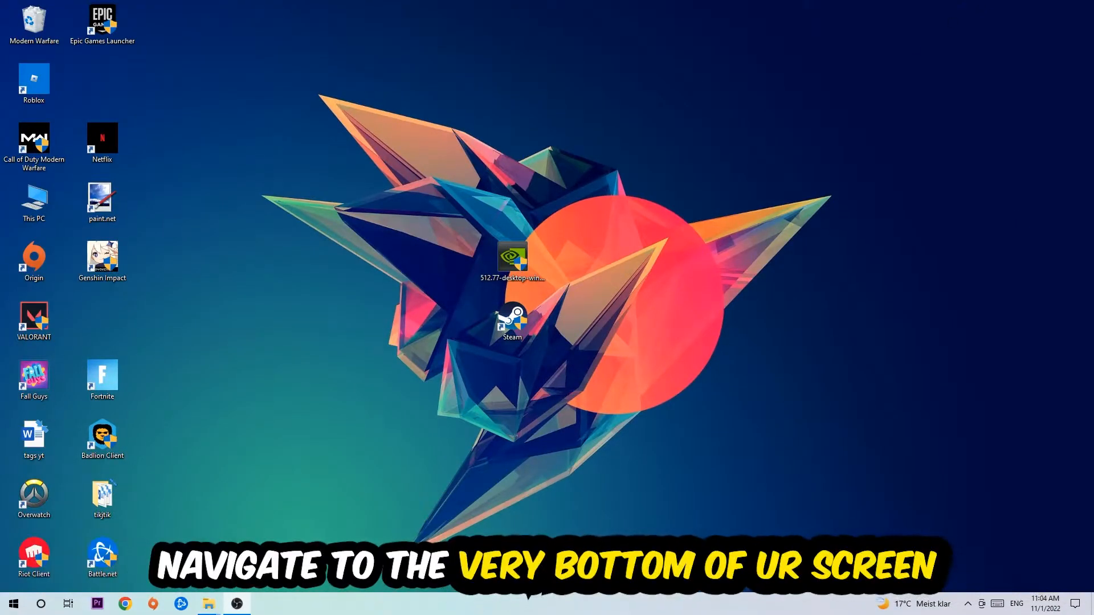
{"action": "mouse_move", "coordinate": [531, 107]}
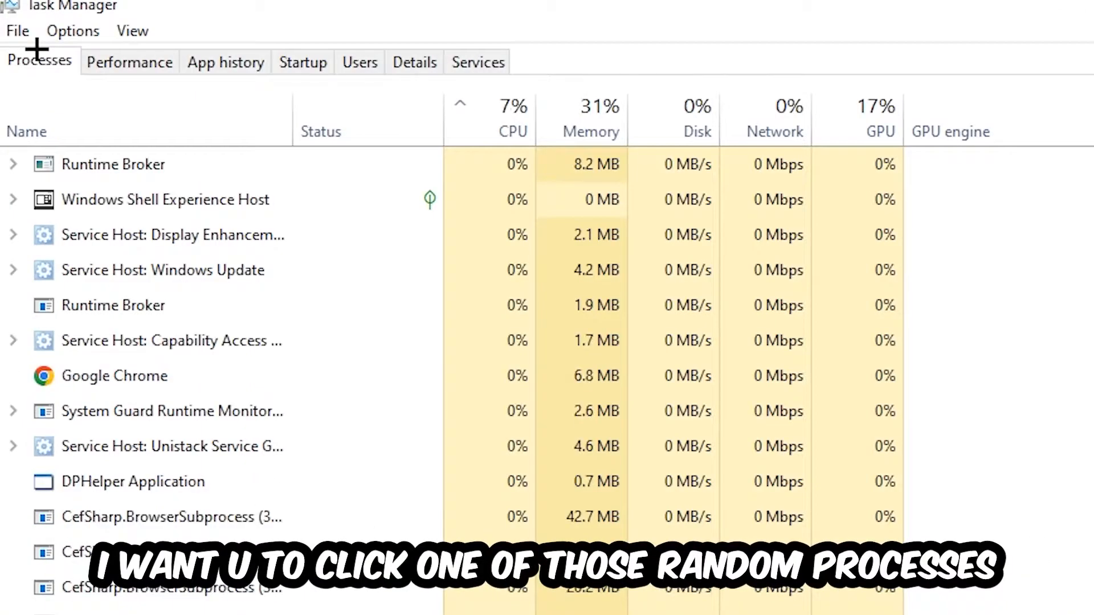
End the Console Window Host process from the Task Manager process list.
{"action": "left_click", "coordinate": [166, 200]}
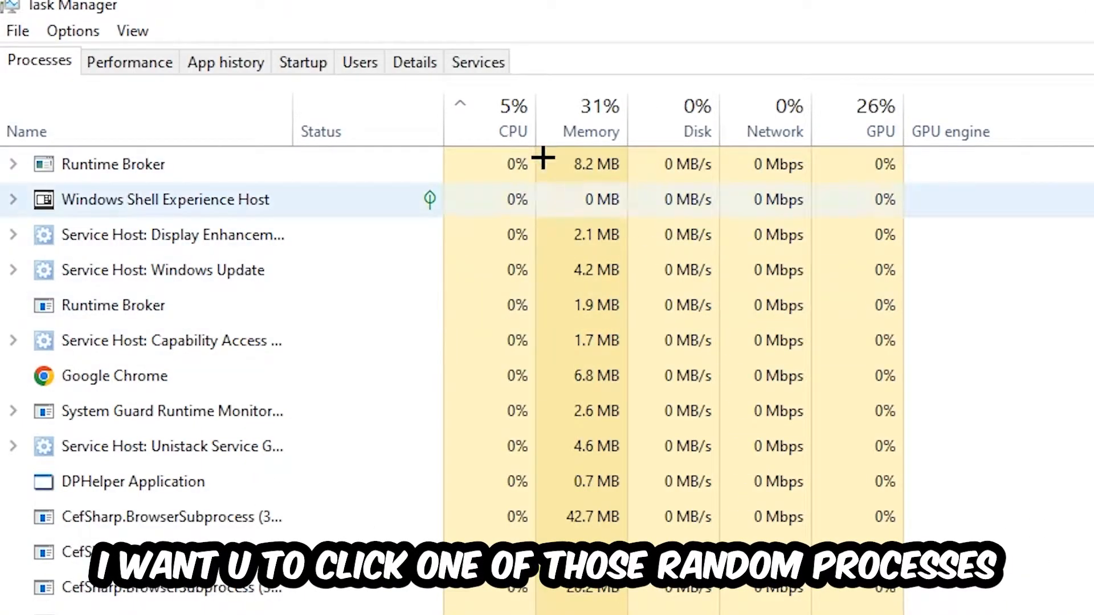
{"action": "left_click", "coordinate": [133, 481]}
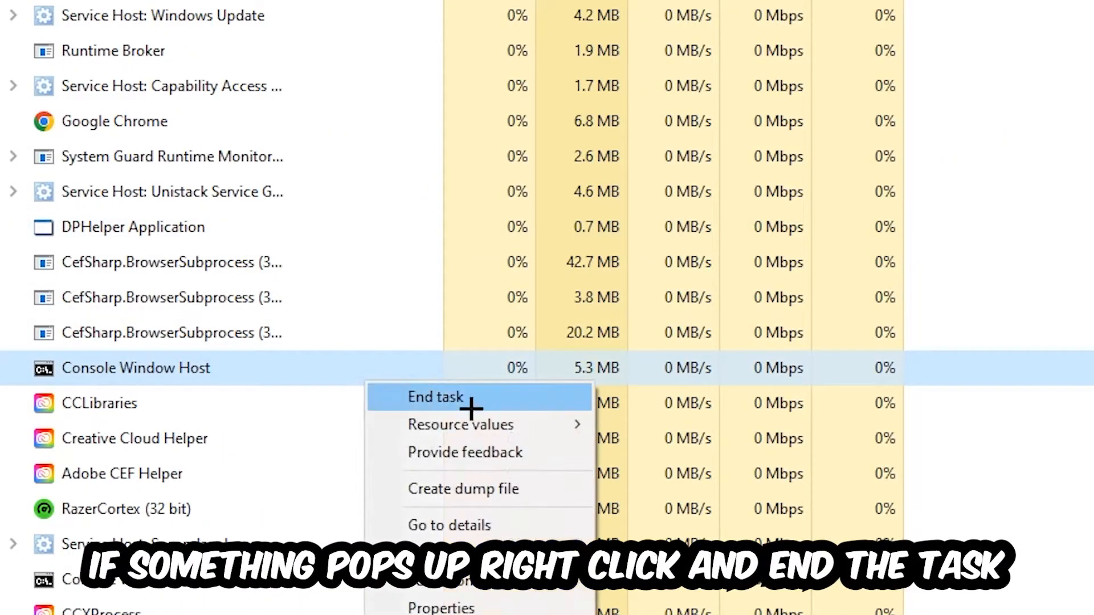
{"action": "mouse_move", "coordinate": [575, 359]}
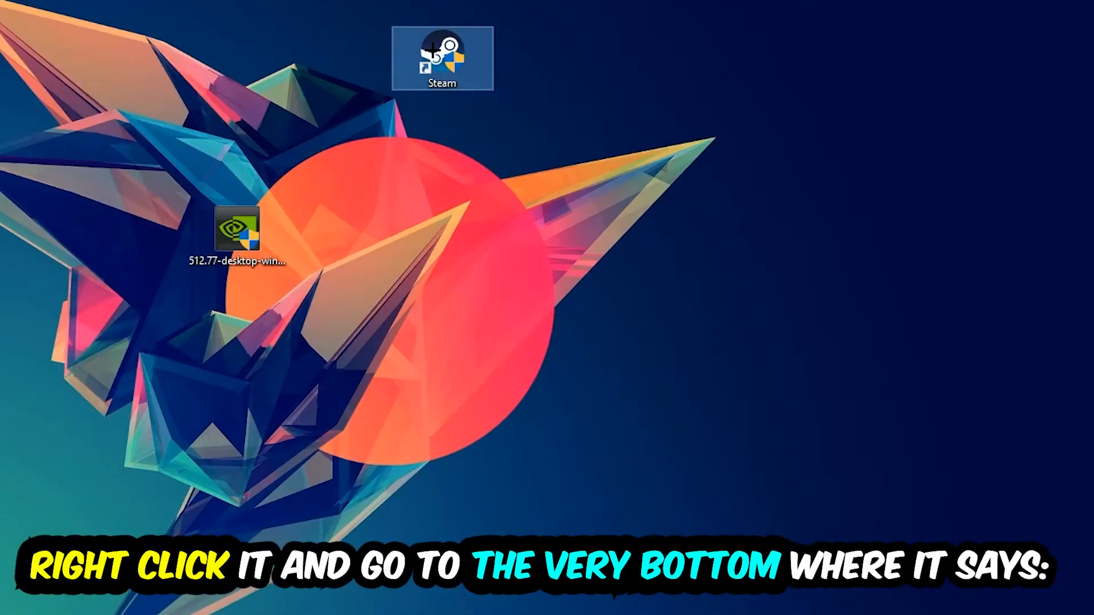
Bring up the Properties window for the Steam desktop shortcut.
{"action": "right_click", "coordinate": [443, 59]}
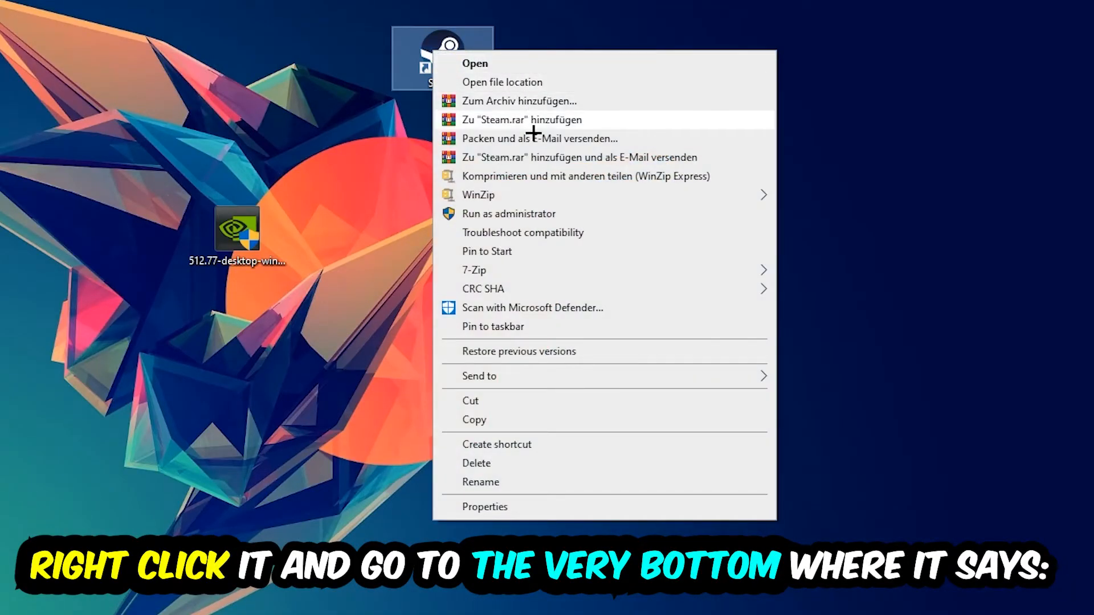
{"action": "left_click", "coordinate": [484, 506]}
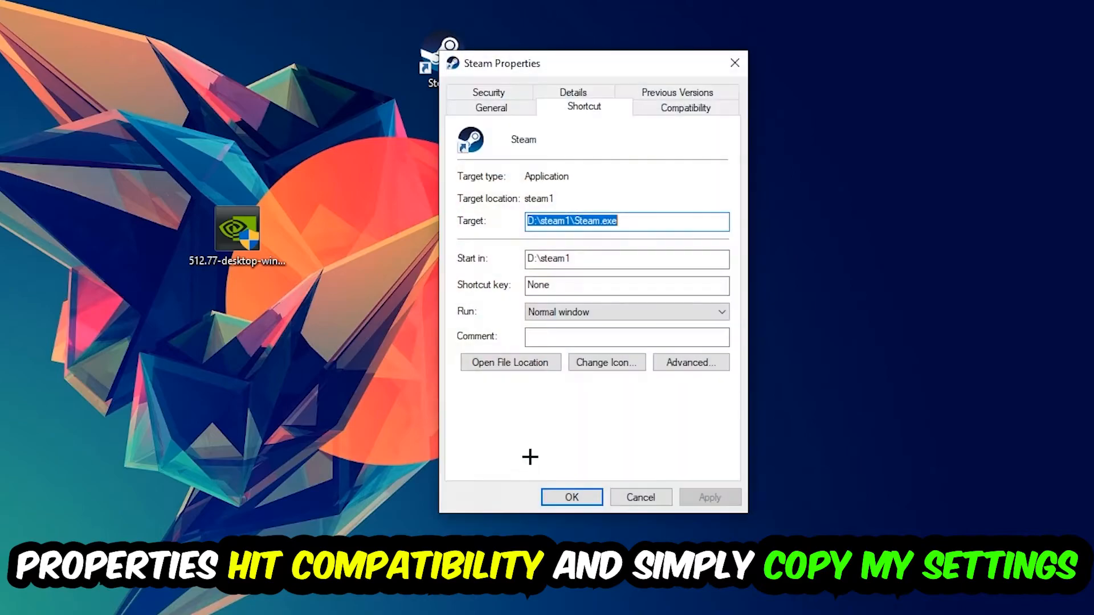
Show the Compatibility settings of the Steam Properties dialog.
{"action": "left_click", "coordinate": [685, 107]}
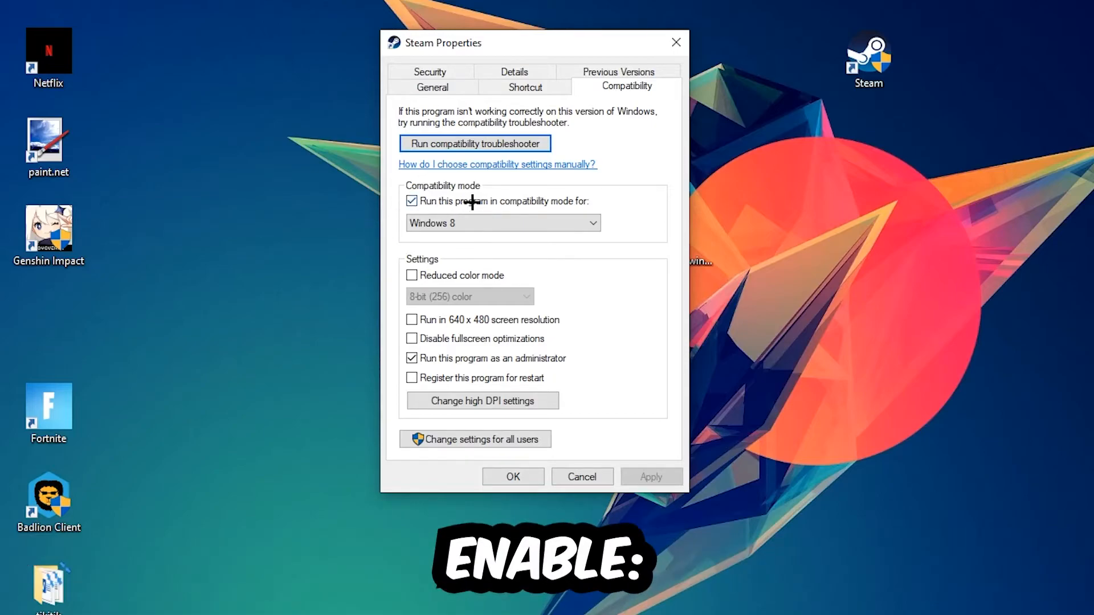
{"action": "mouse_move", "coordinate": [645, 194]}
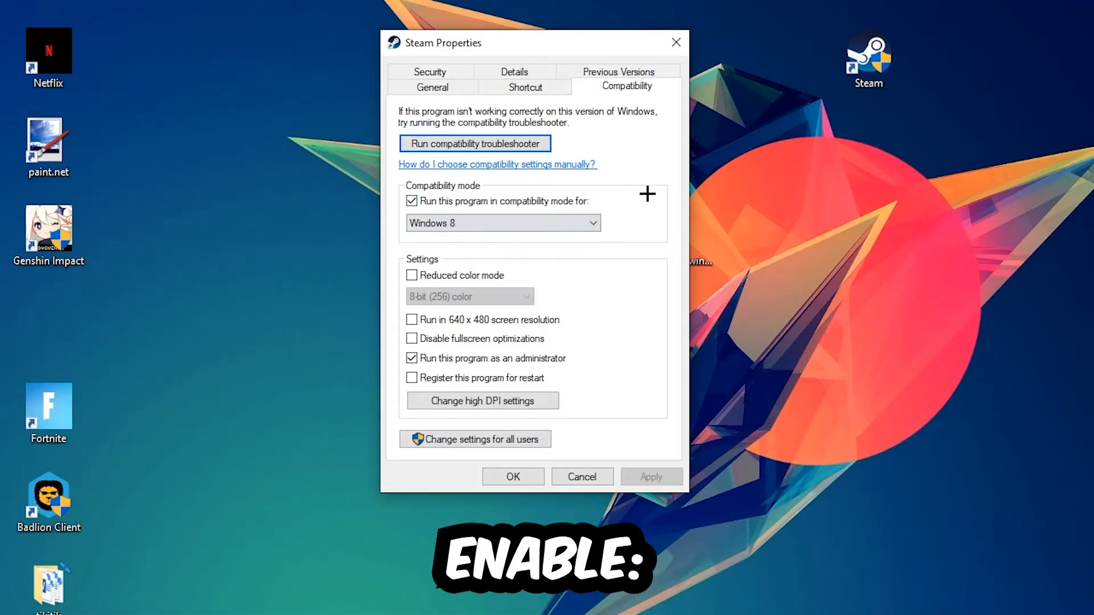
{"action": "mouse_move", "coordinate": [390, 420]}
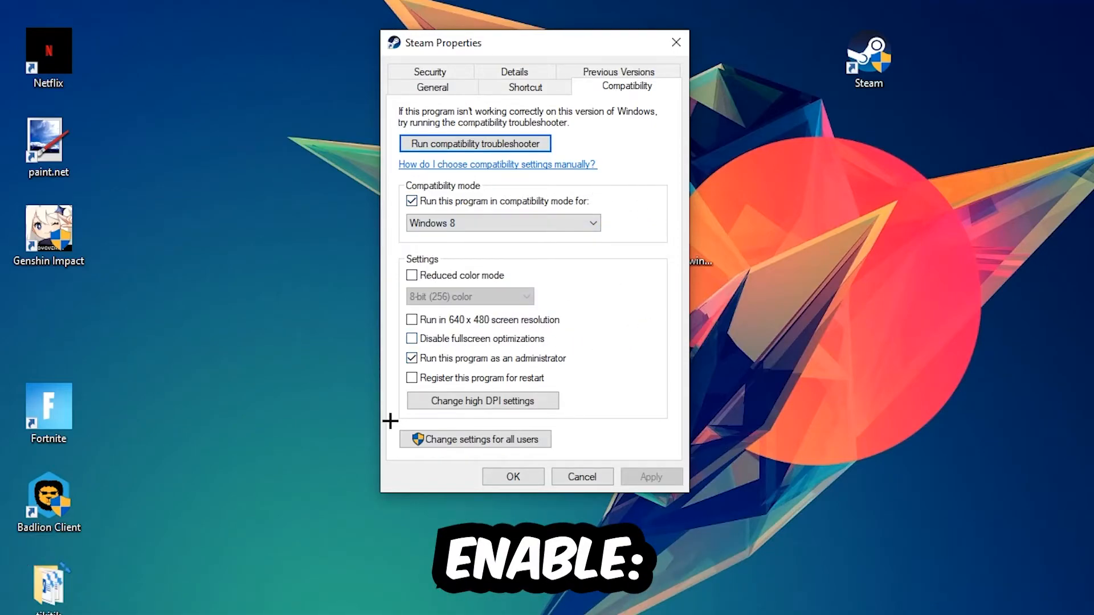